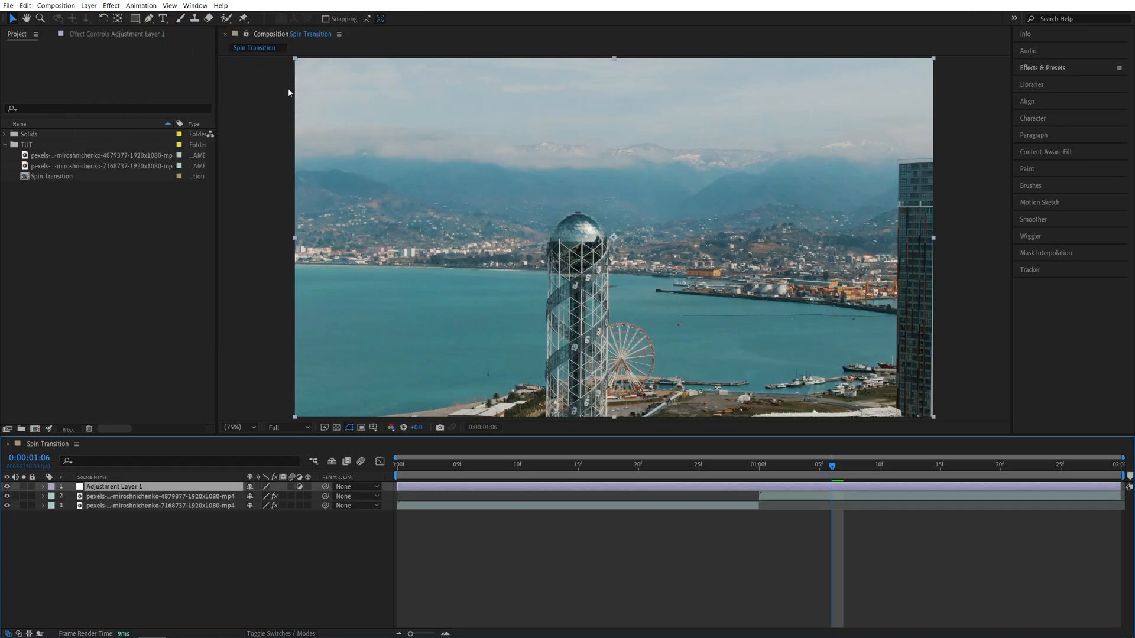
Search the effects library for 'motion tile' and apply Stylize > Motion Tile to Adjustment Layer 1
left_click(1043, 67)
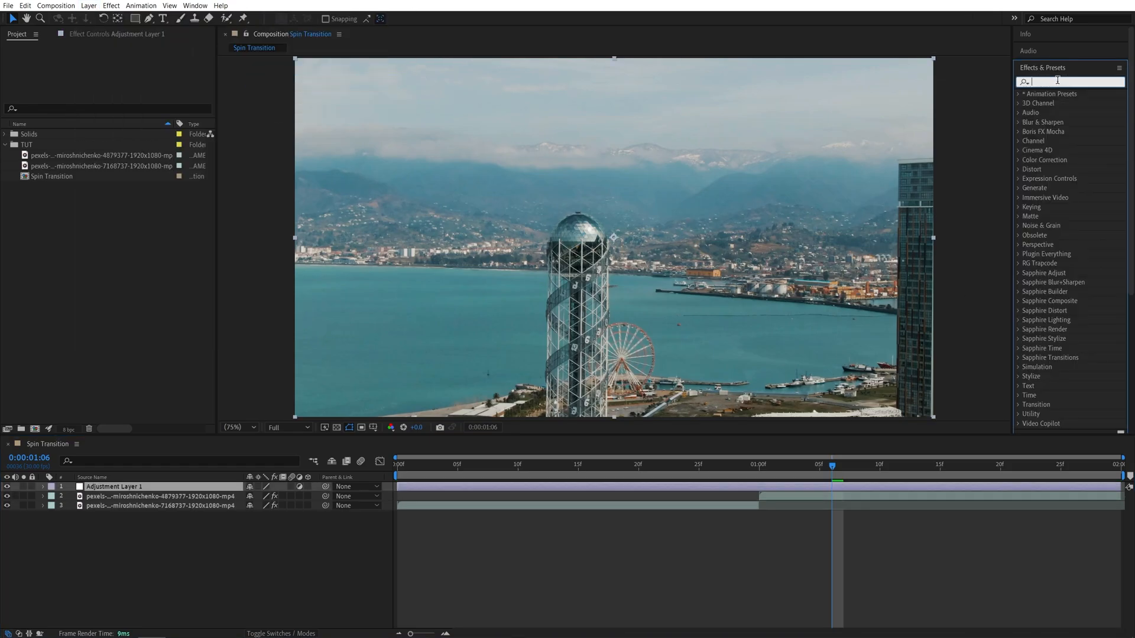
type("motion til")
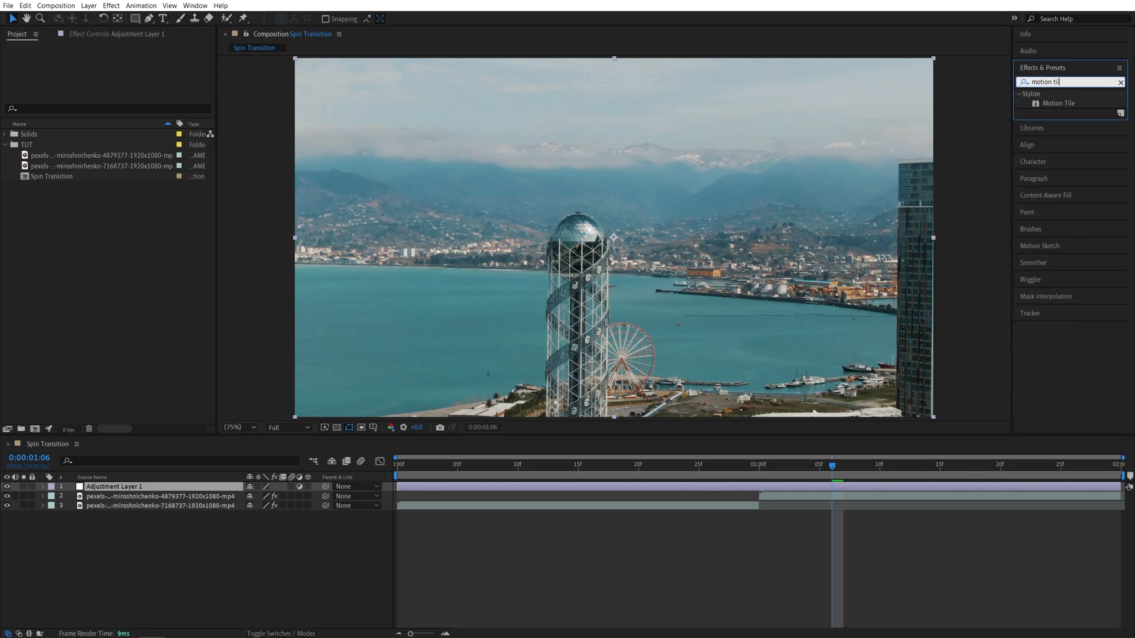
double_click(1059, 103)
type("transform")
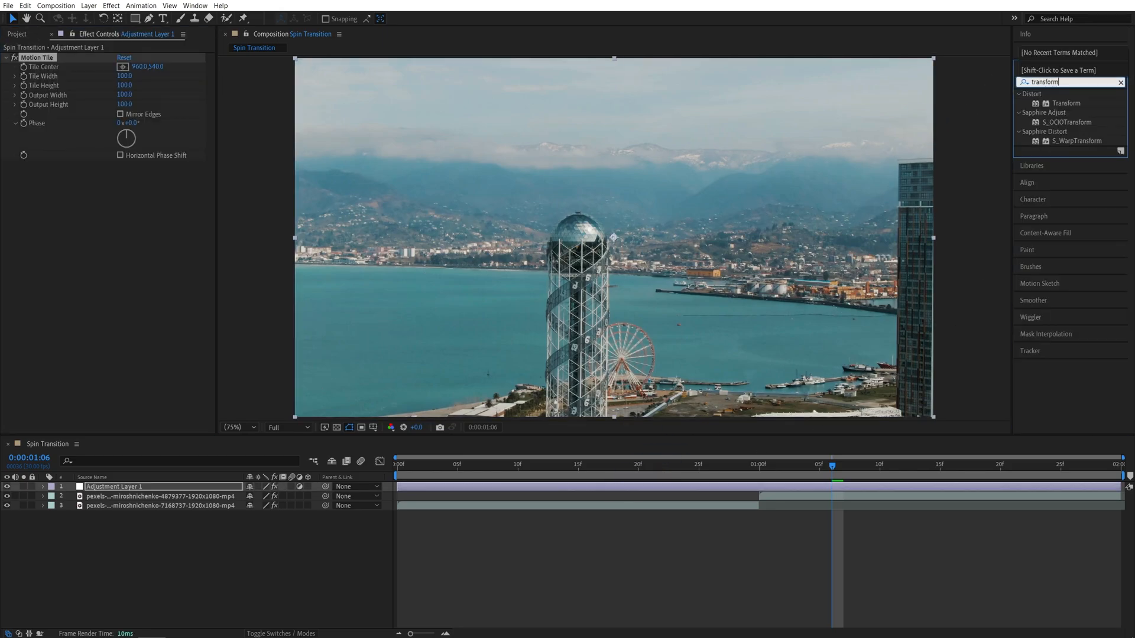
Apply Distort > Transform to the adjustment layer beneath Motion Tile
double_click(1066, 103)
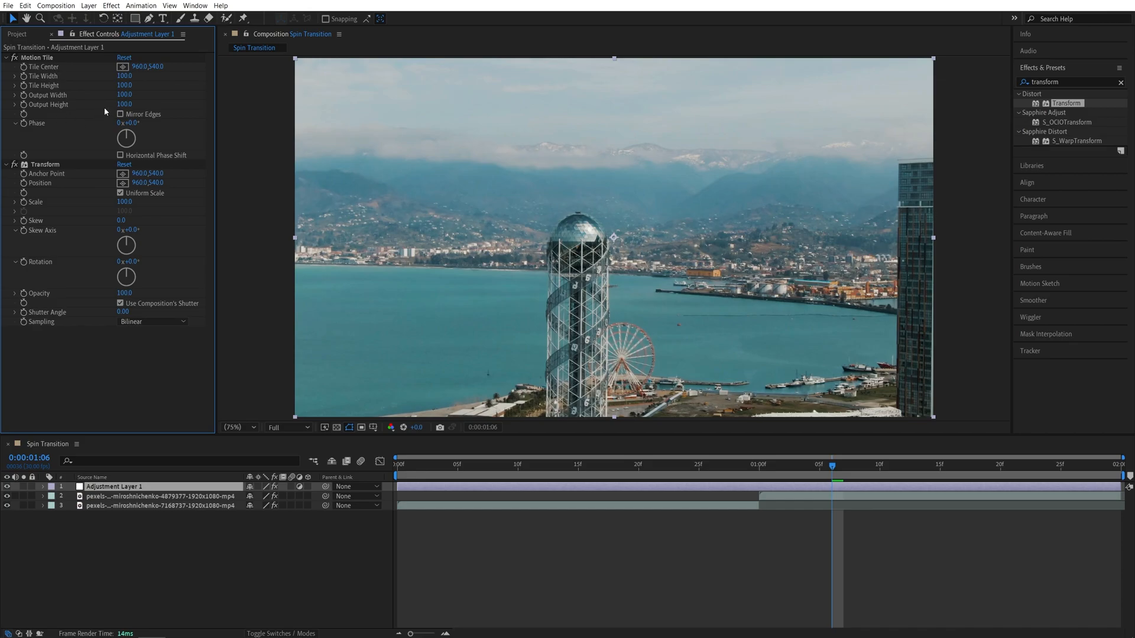
mouse_move(82, 217)
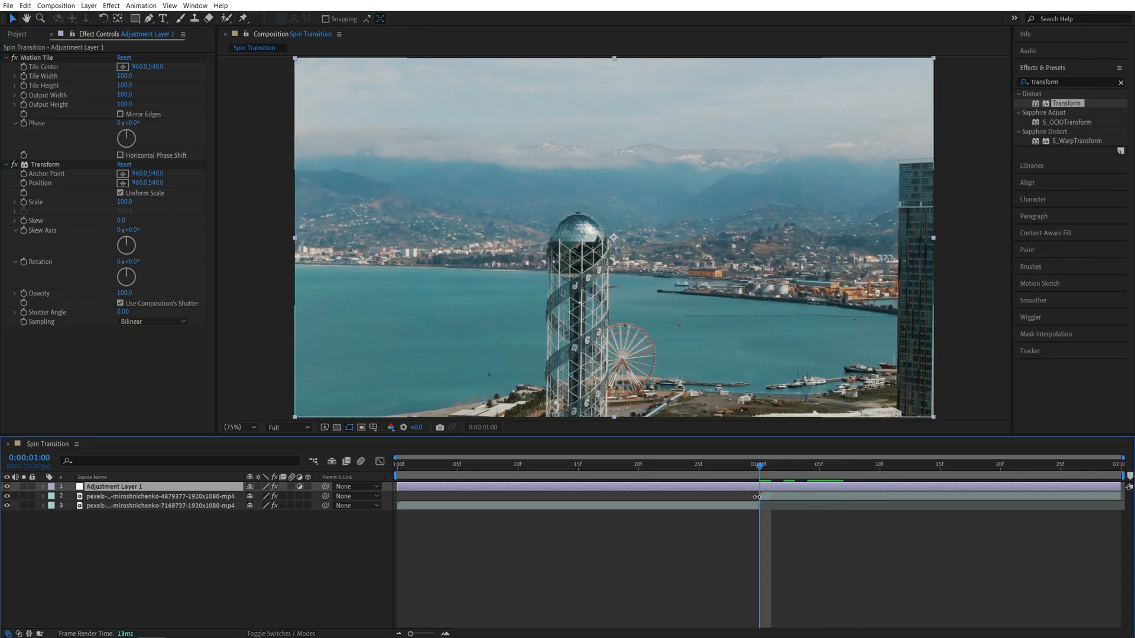
mouse_move(759, 474)
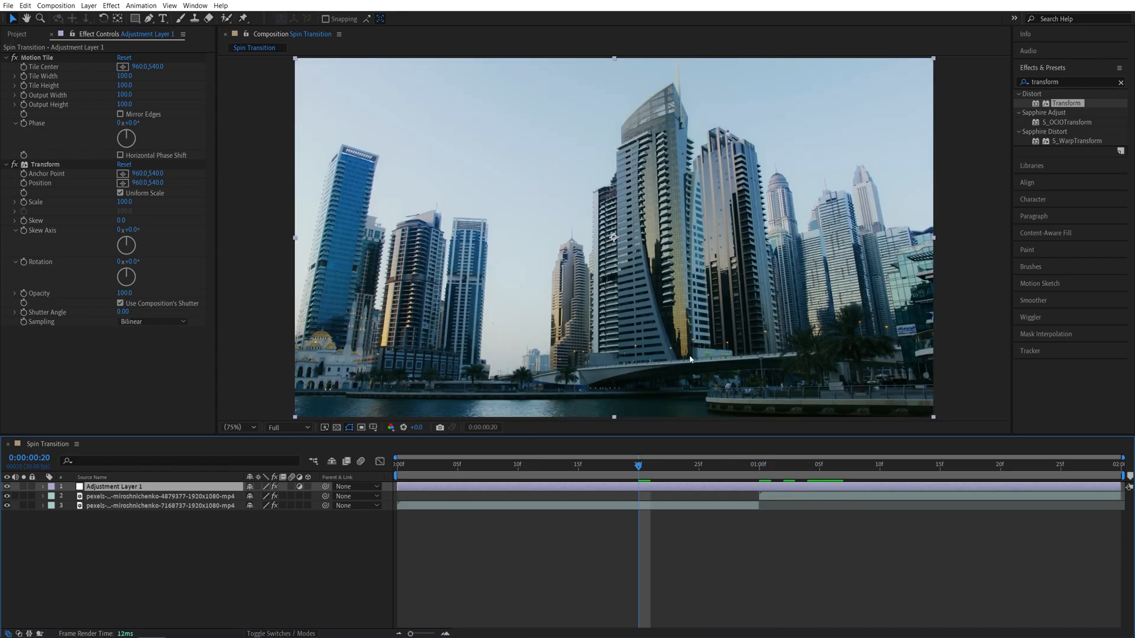
mouse_move(27, 252)
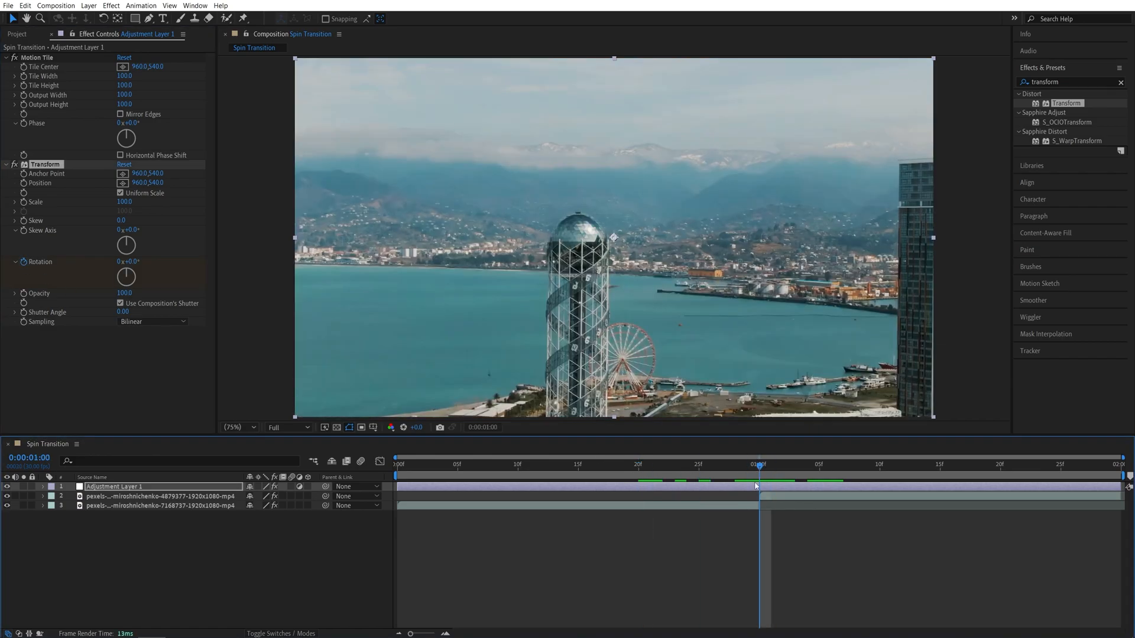
Keyframe Rotation 0° at 20f to 1x at 1:10 with its own 180° shutter angle
left_click(878, 463)
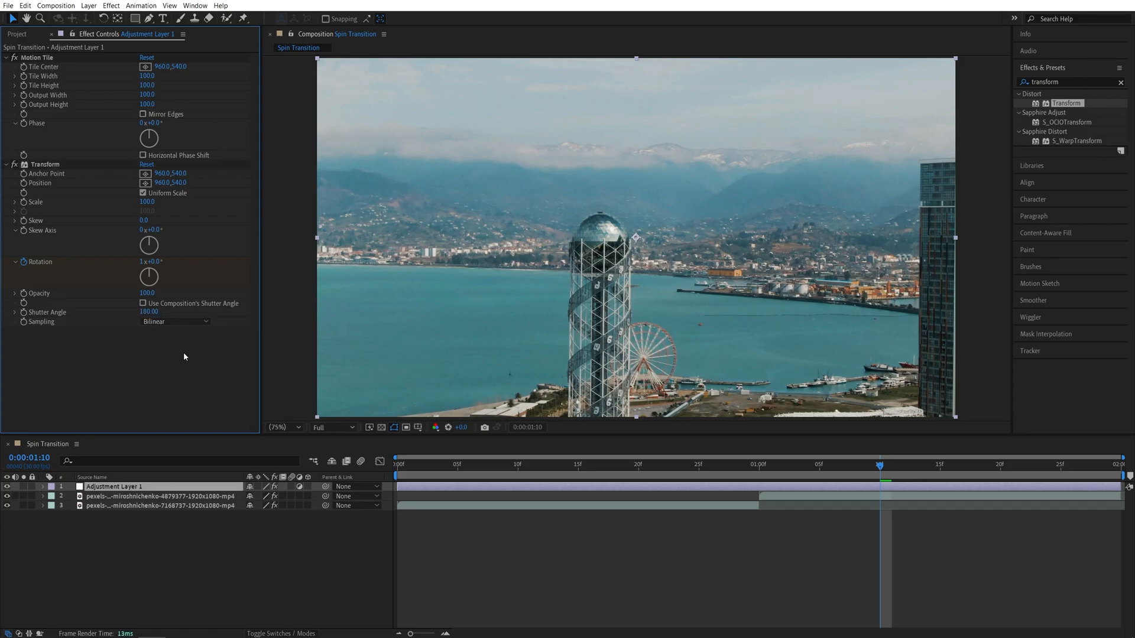
mouse_move(649, 491)
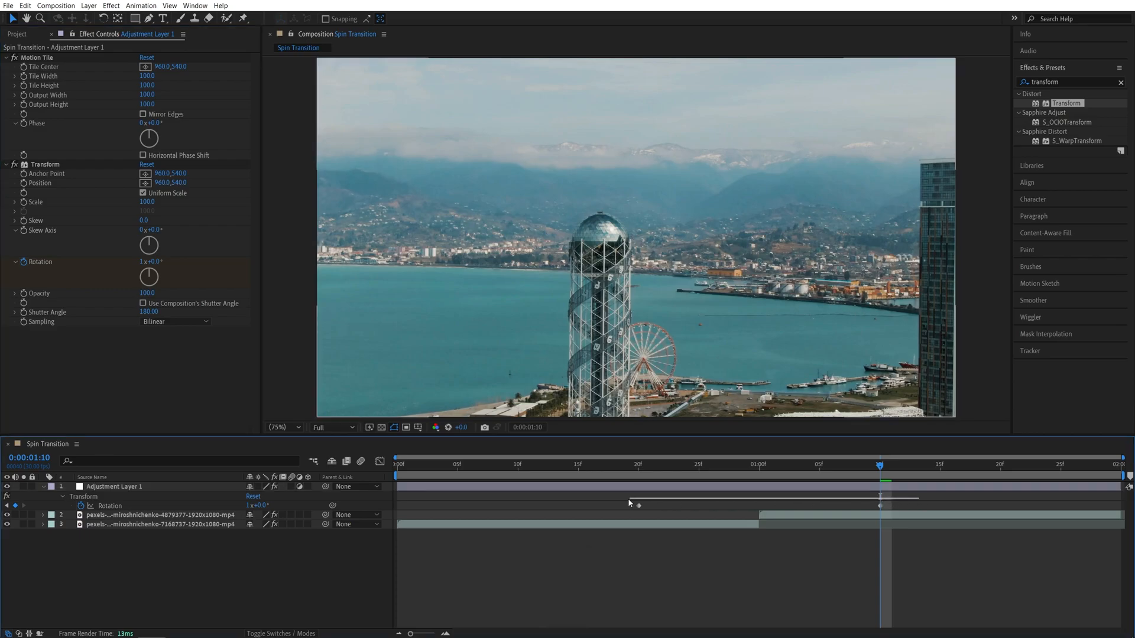
Apply Easy Ease to the Rotation keyframes and view them in the speed graph
right_click(639, 505)
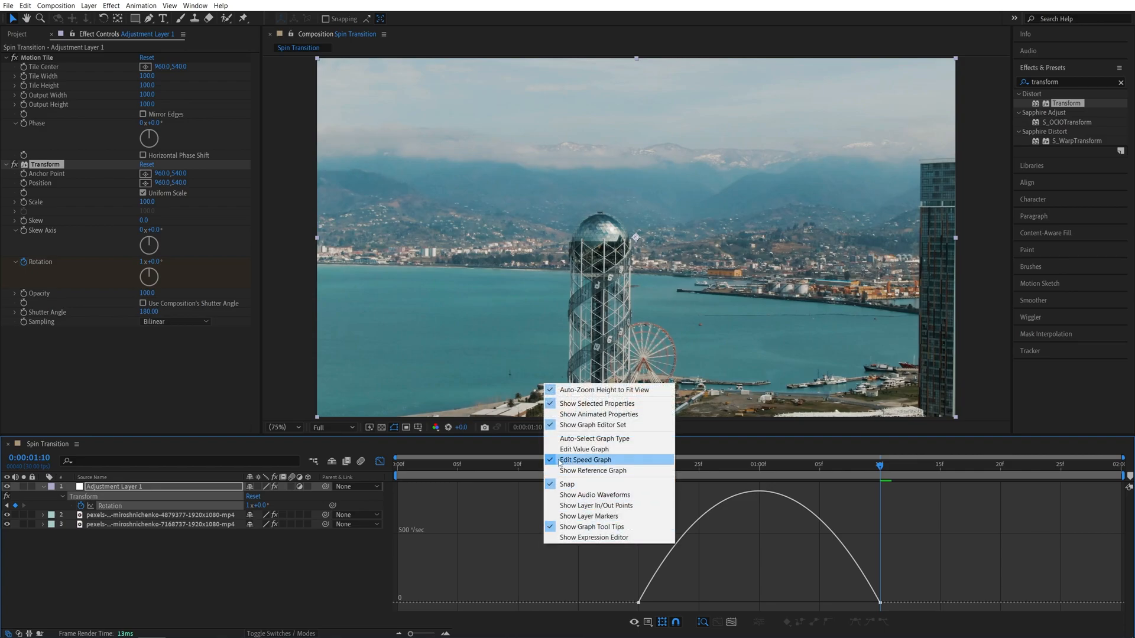
left_click(585, 460)
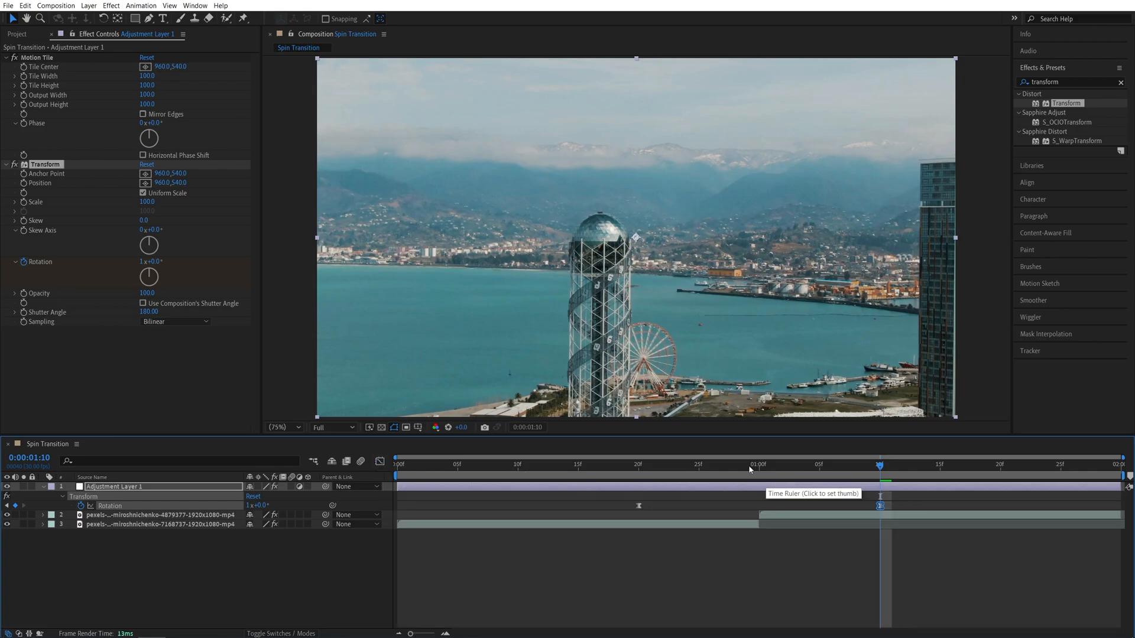
At mid-spin, raise Motion Tile output size and enable Mirror Edges to fill the corners
left_click(650, 464)
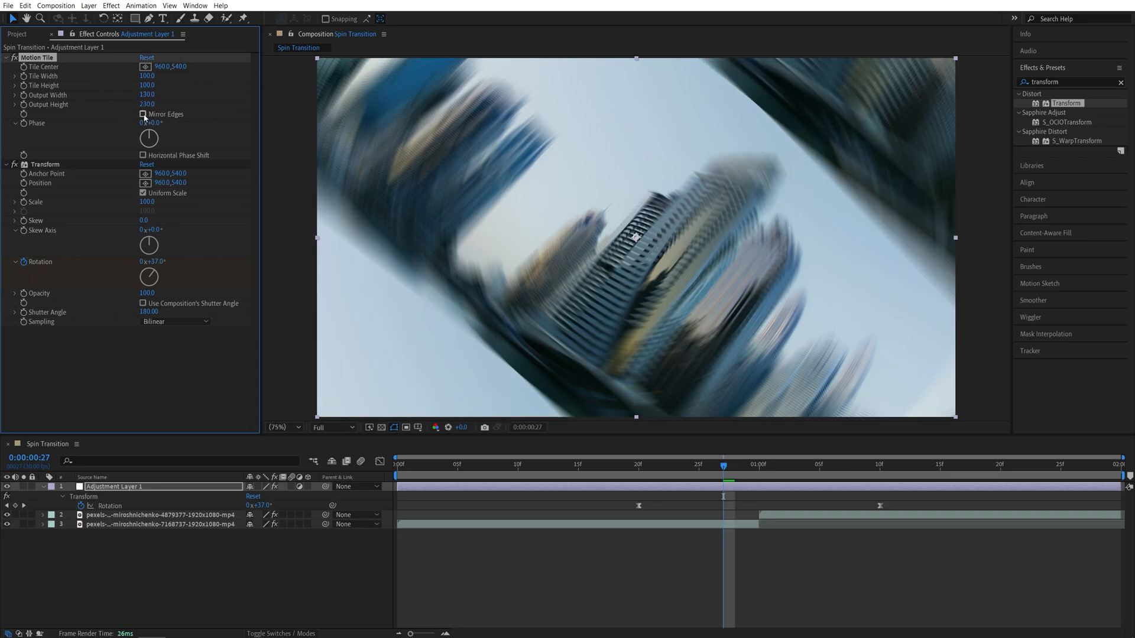
left_click(143, 114)
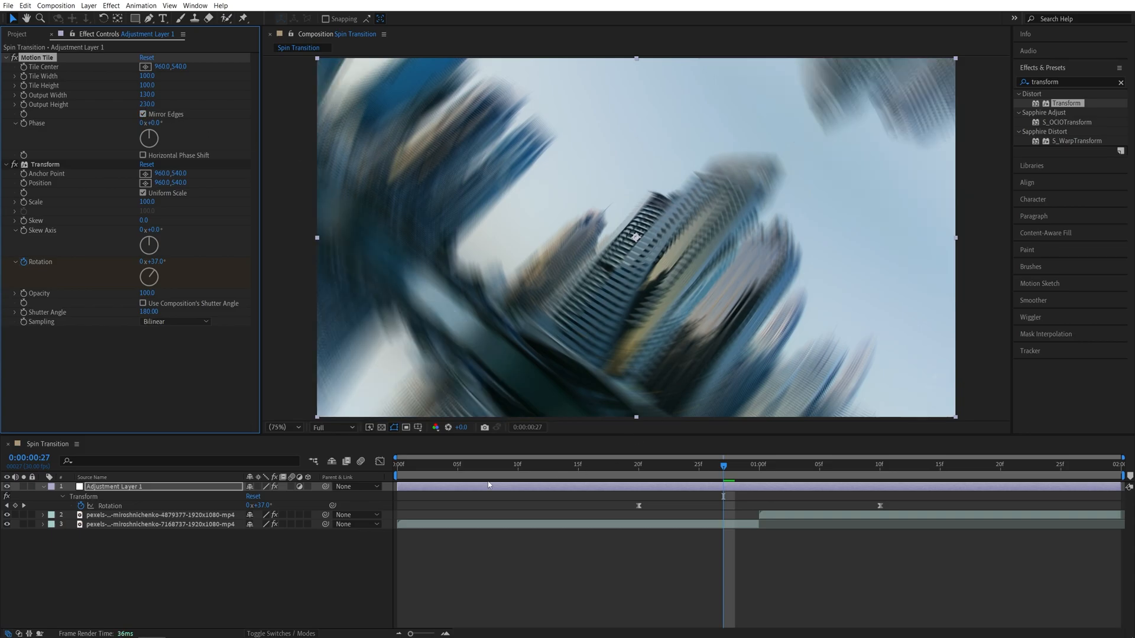